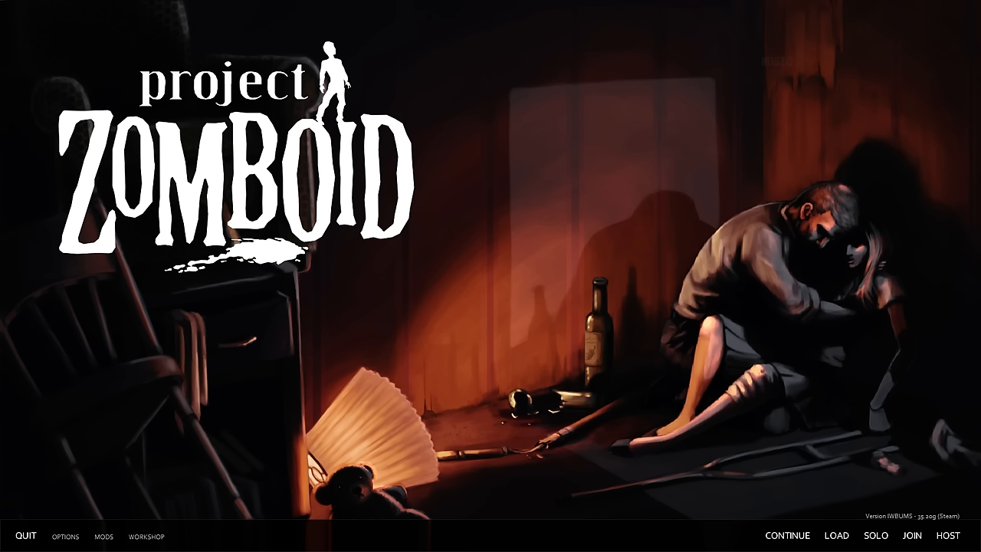
- Begin a Solo game, choose a scenario, and accept the character's default appearance
left_click(875, 534)
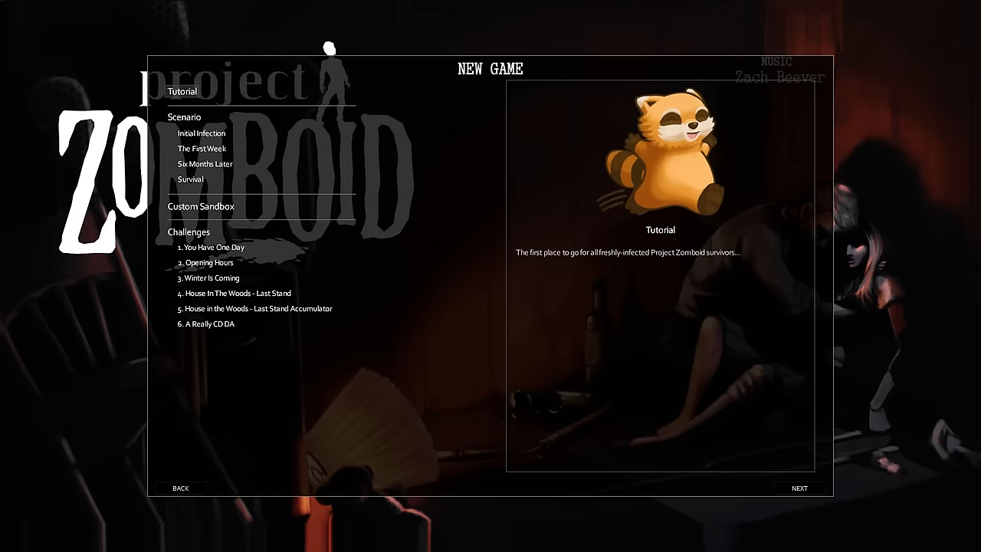
left_click(798, 488)
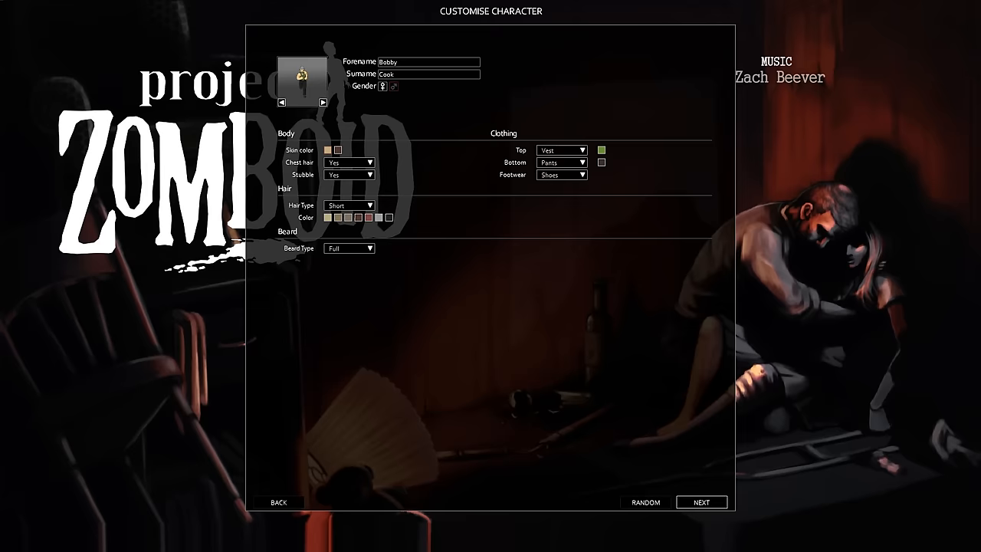
left_click(699, 502)
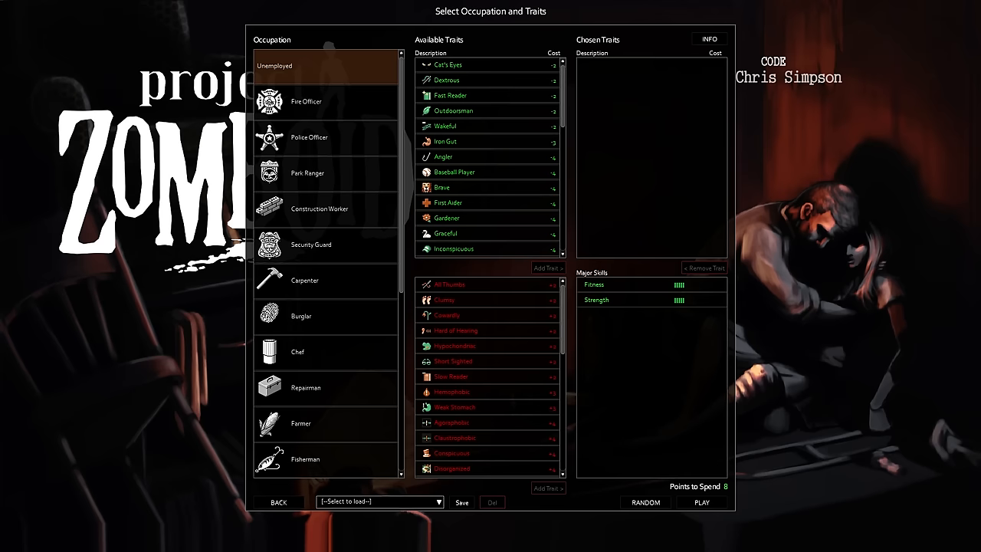
- Load the saved CODA trait preset and start playing with those traits
left_click(379, 501)
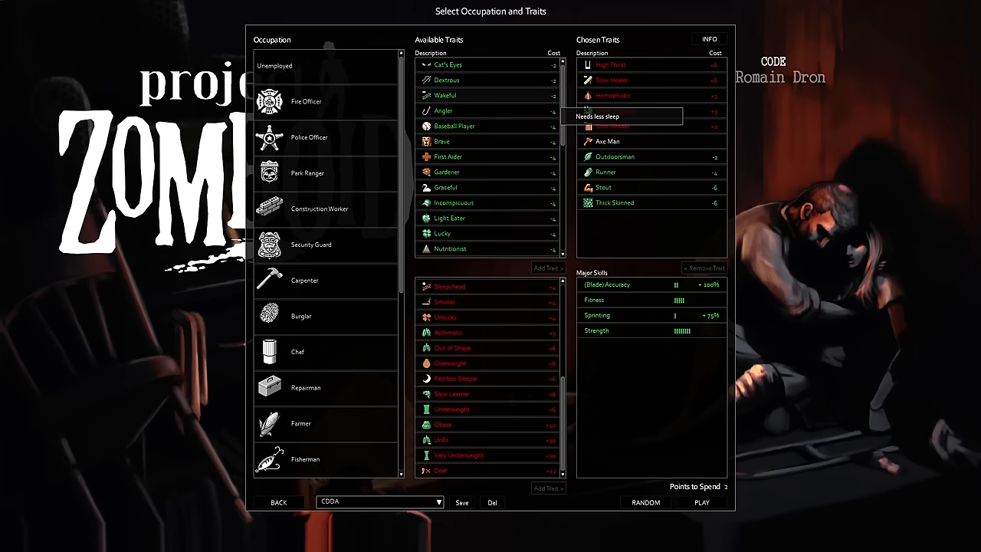
left_click(700, 502)
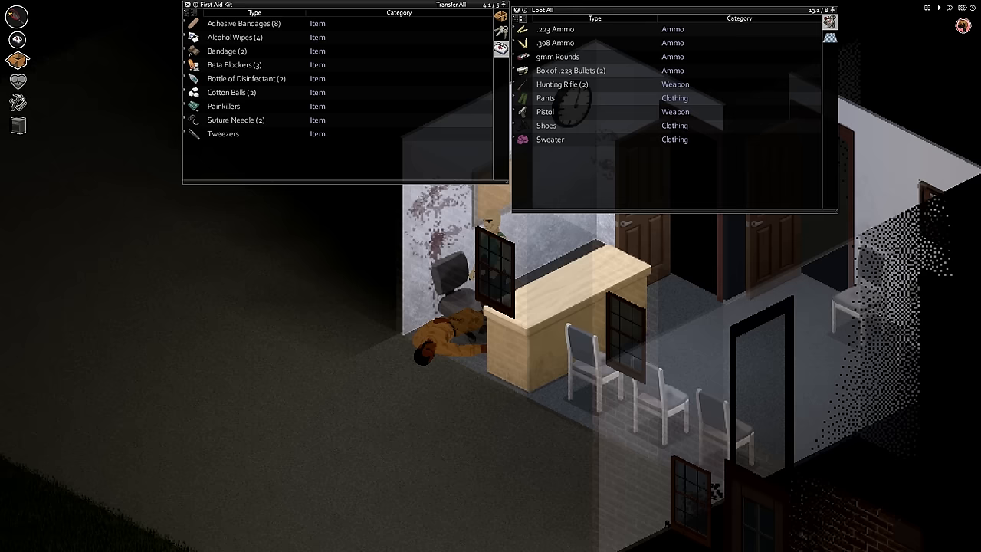
mouse_move(558, 56)
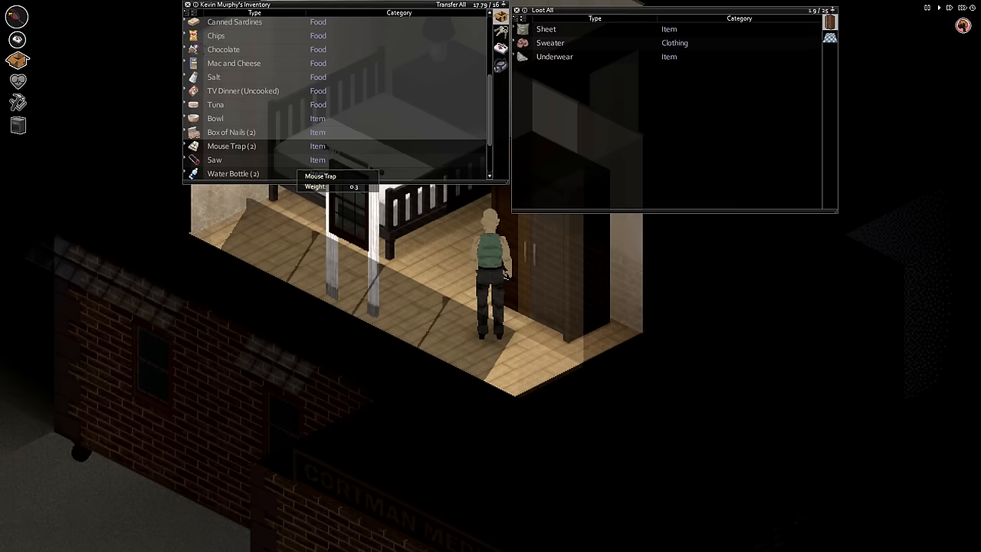
- Scroll through the bedroom wardrobe's loot to pick out useful supplies
scroll("down", 3)
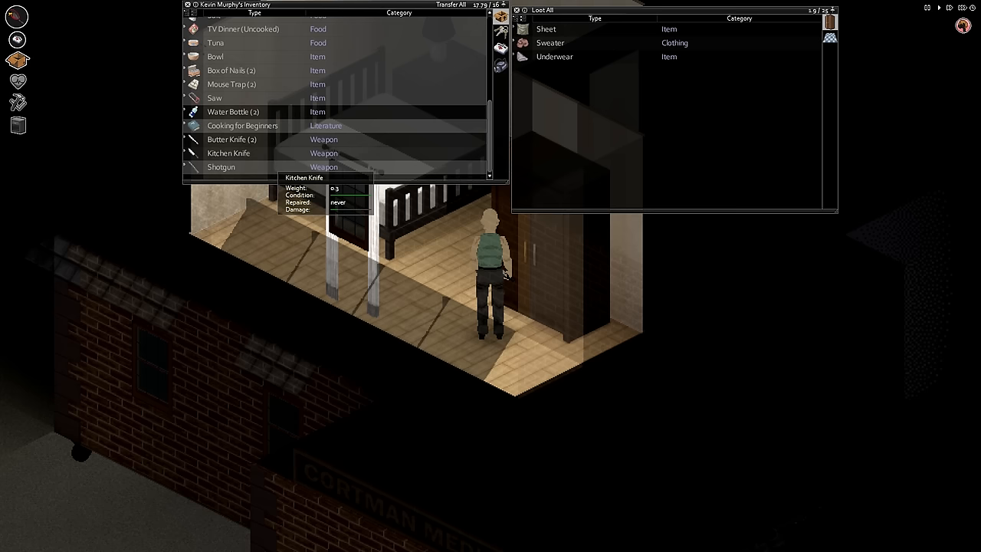
scroll("up", 3)
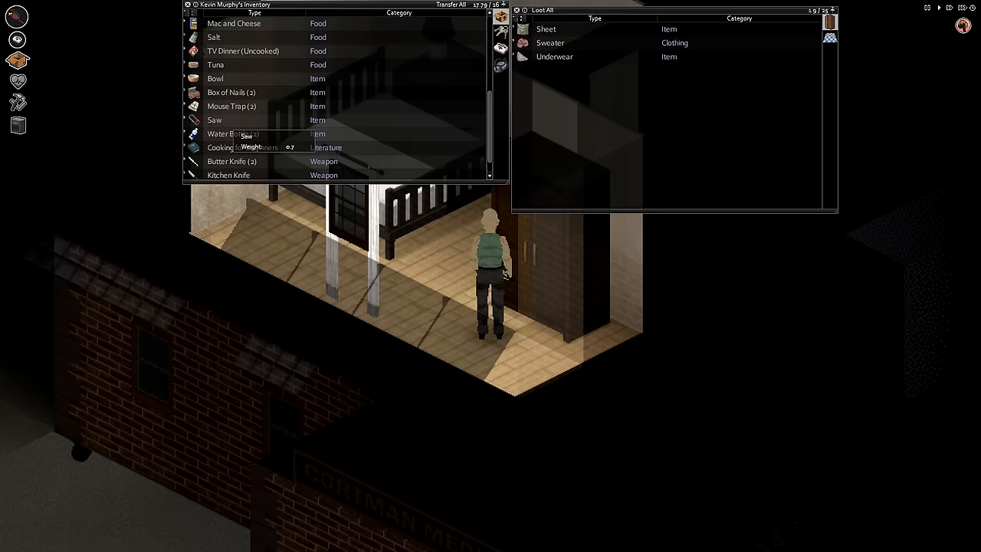
scroll("down", 3)
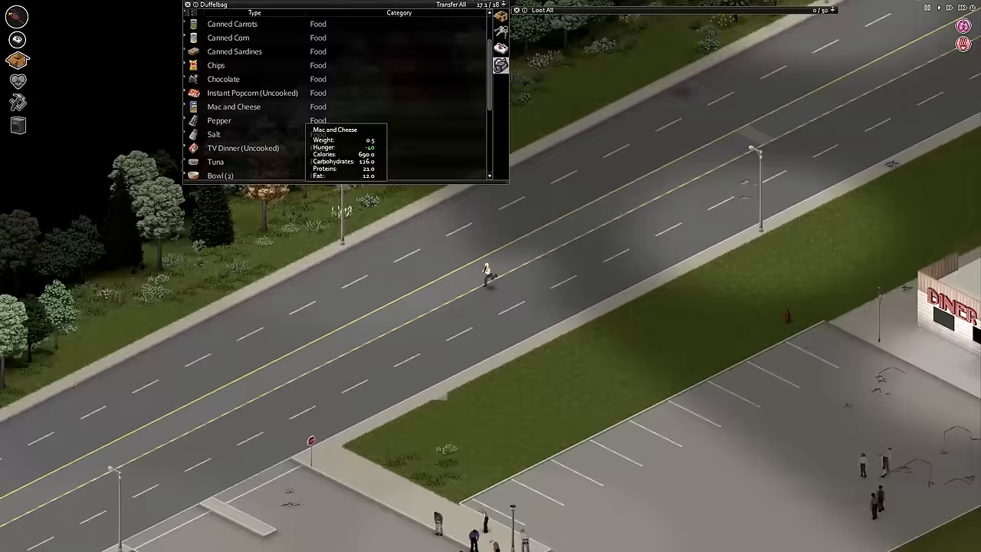
scroll("down", 3)
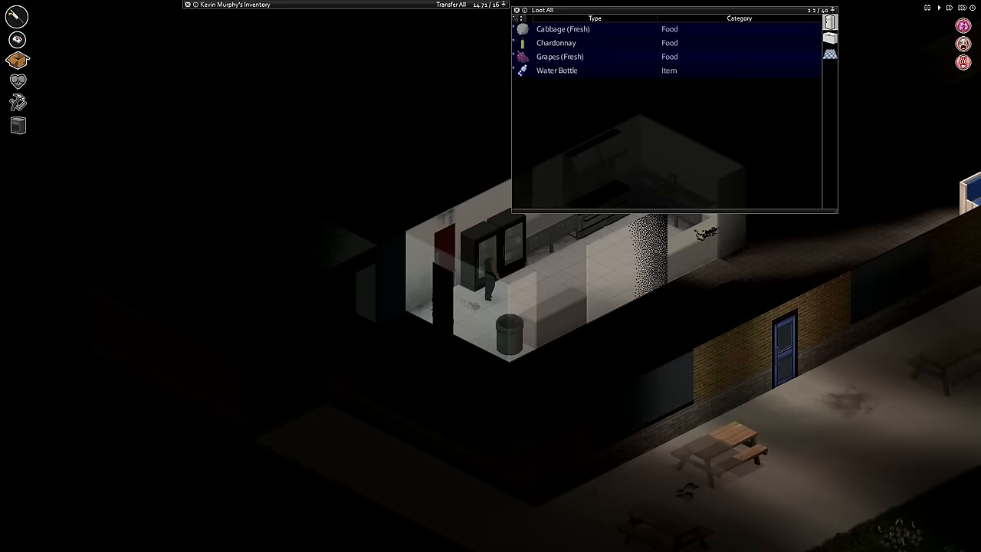
- Walk through the kitchen into the shelved storeroom beside the EXIT door
left_click(450, 5)
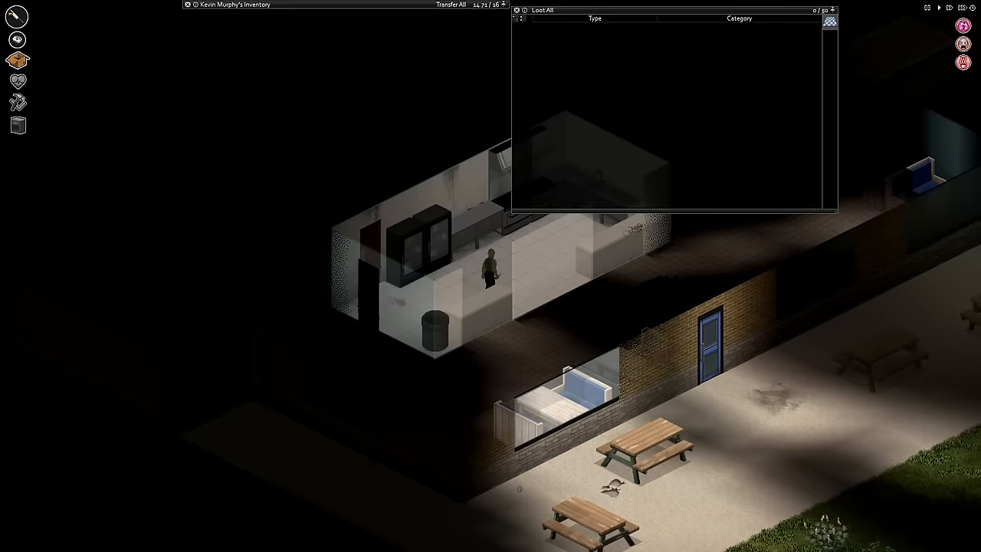
left_click(815, 10)
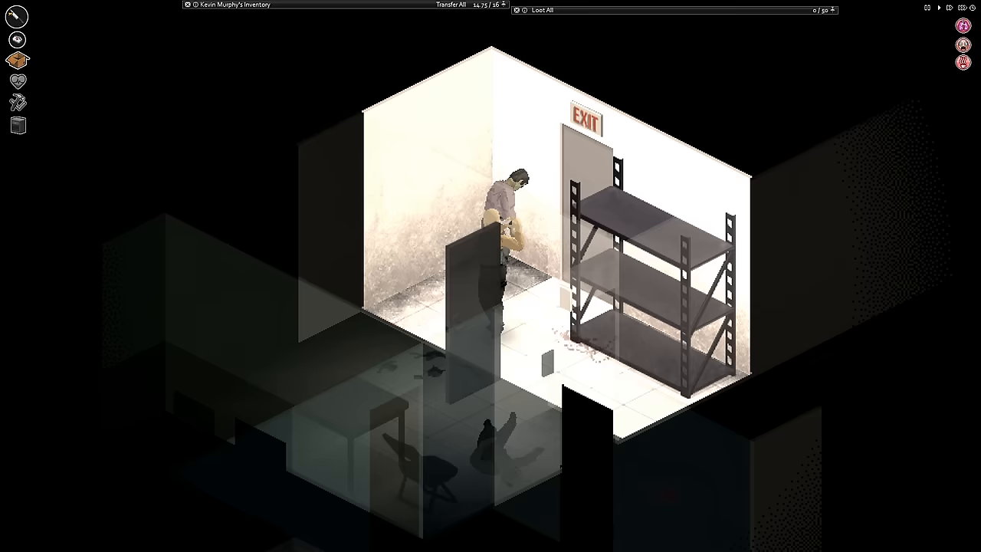
- Adjust the view while walking from the diner's front door into the parking lot
scroll("down", 3)
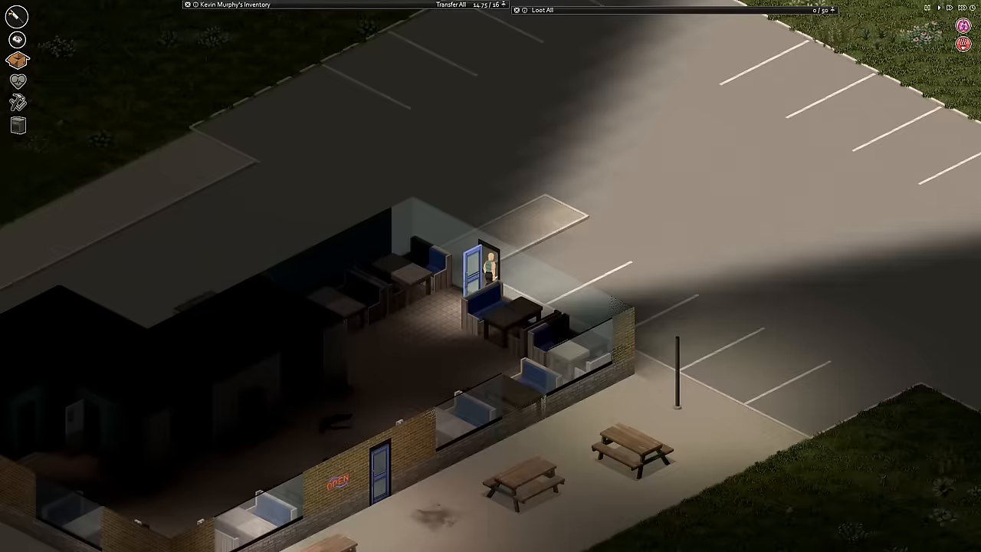
scroll("down", 3)
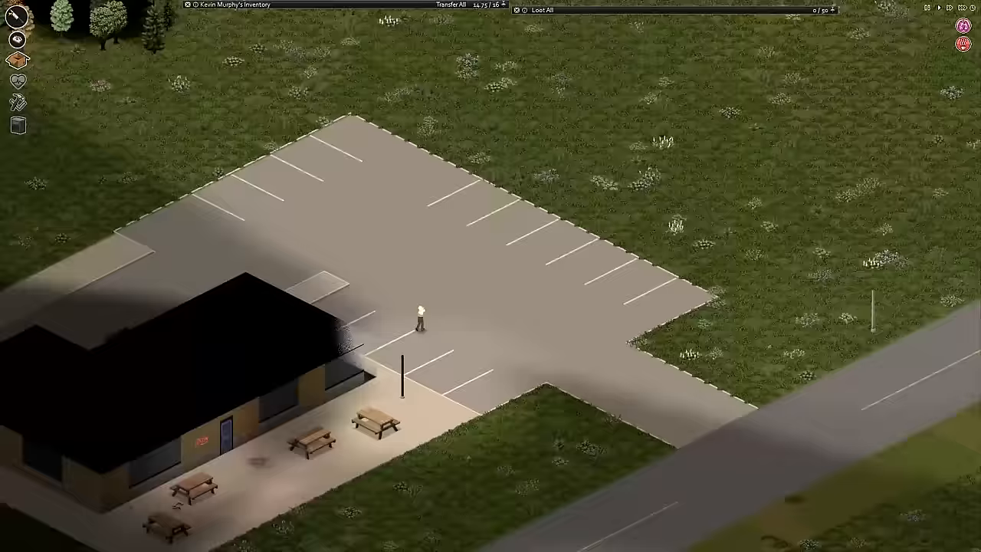